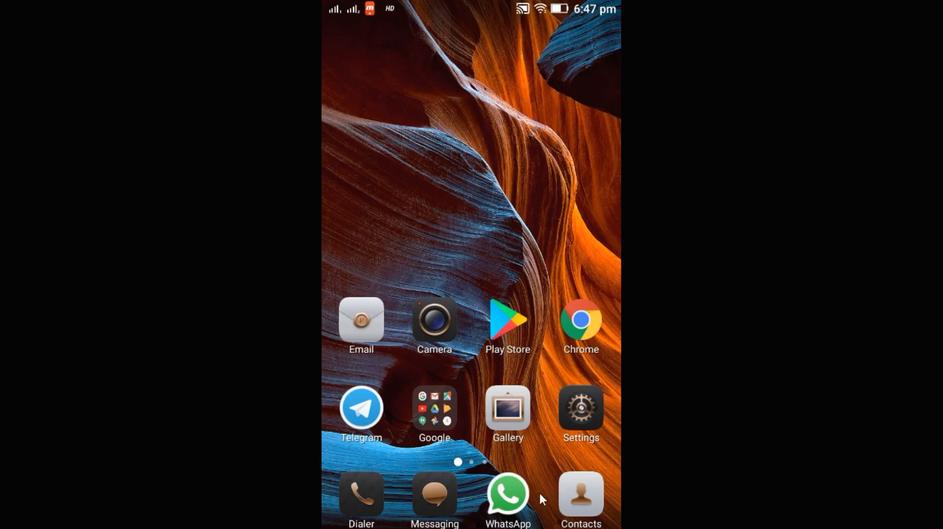
# Step: Launch WhatsApp on the phone and choose WhatsApp Web from its three-dot menu
pyautogui.click(507, 495)
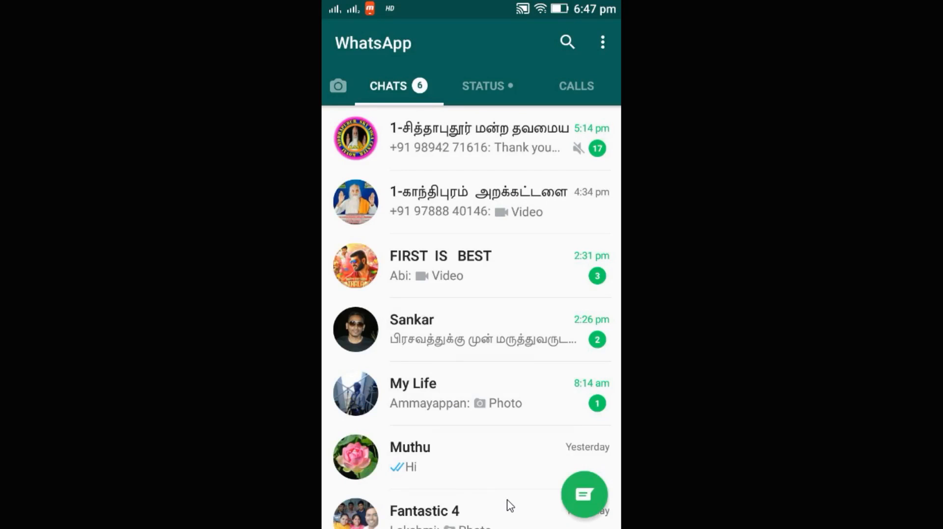
pyautogui.click(602, 42)
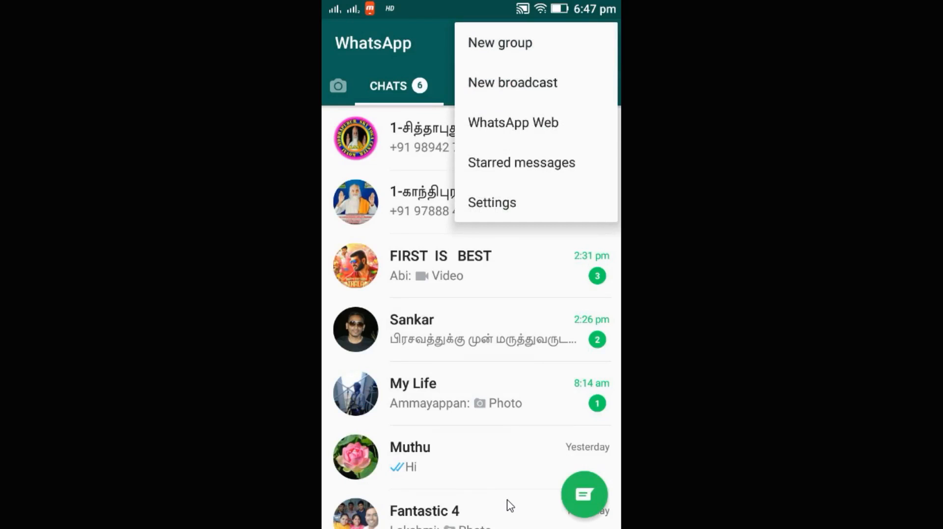
pyautogui.click(513, 122)
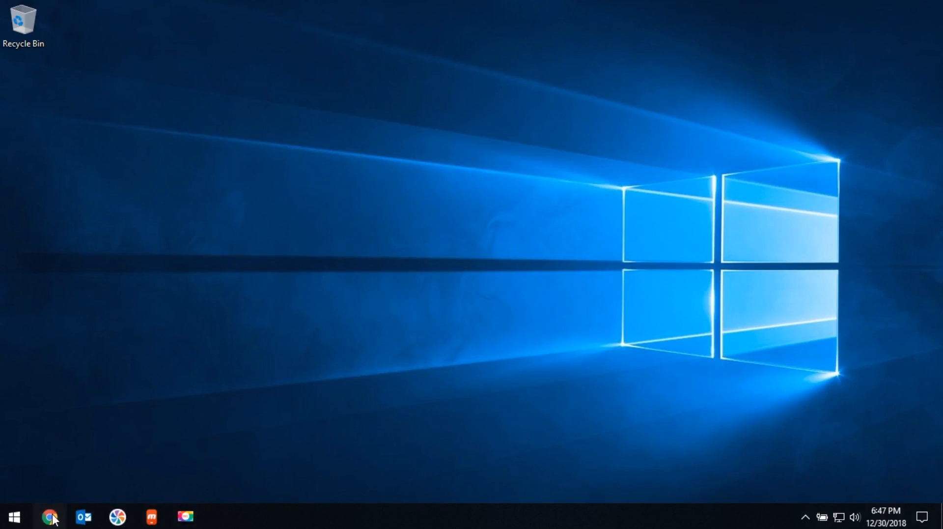
pyautogui.click(49, 517)
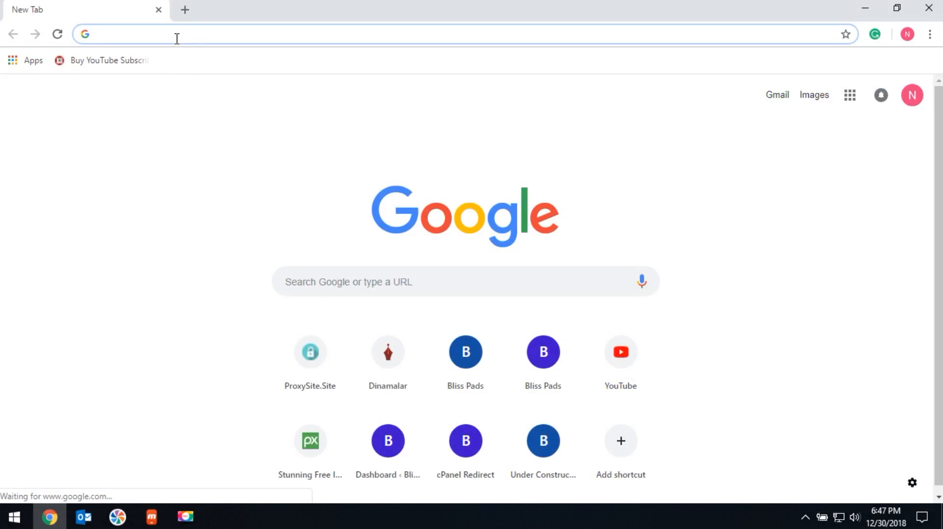
pyautogui.write('https://web.whatsapp.com')
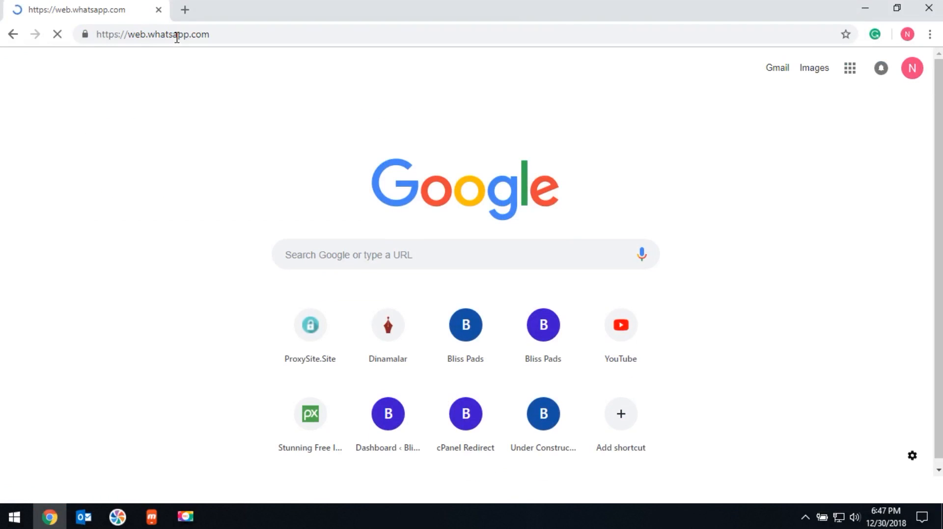
pyautogui.press('Enter')
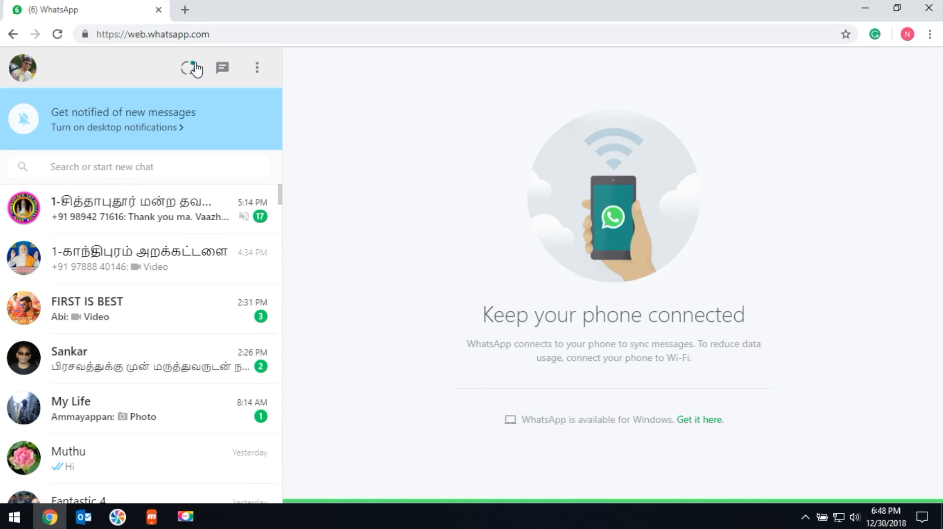
pyautogui.moveTo(148, 53)
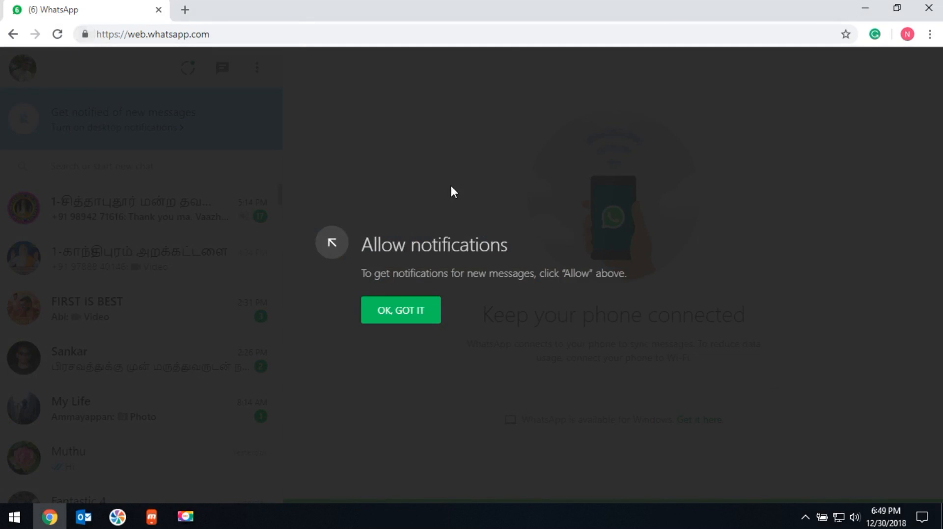
# Step: Send the message 'hi' in the Muthu conversation
pyautogui.click(399, 309)
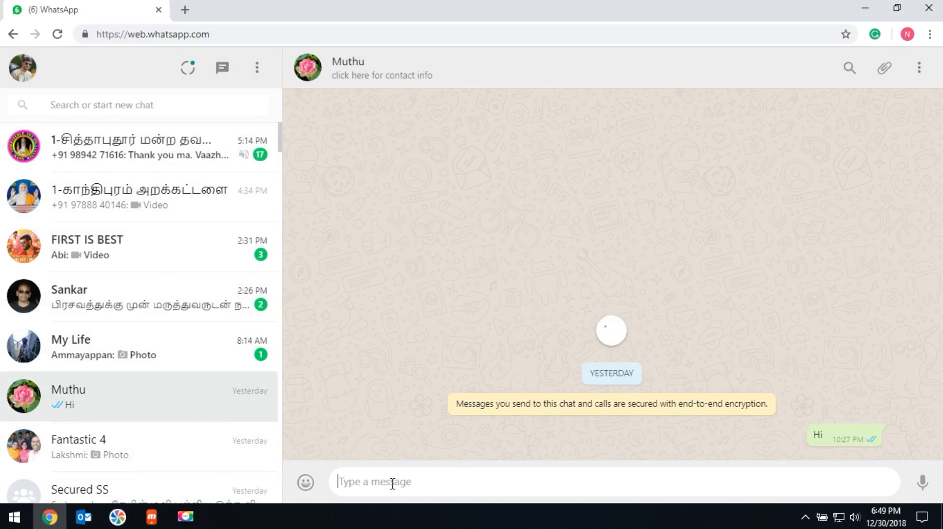
pyautogui.write('hi')
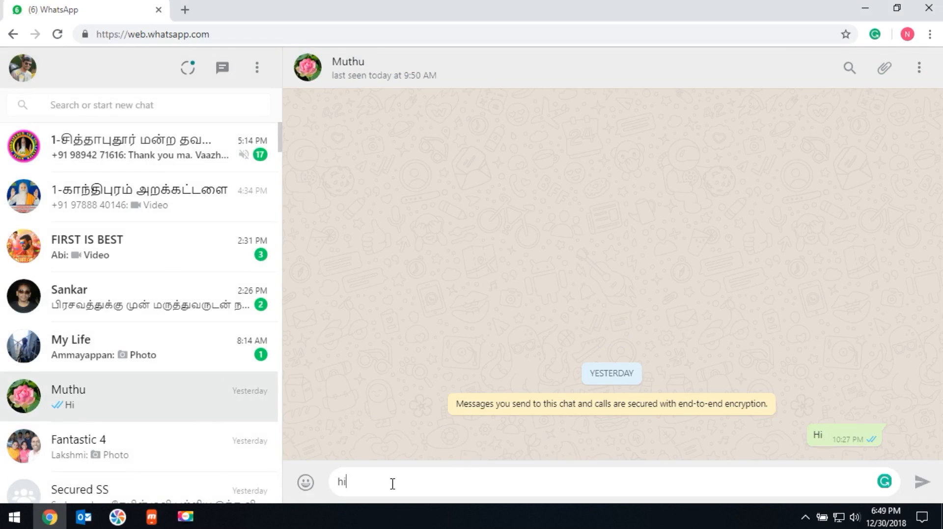
pyautogui.press('enter')
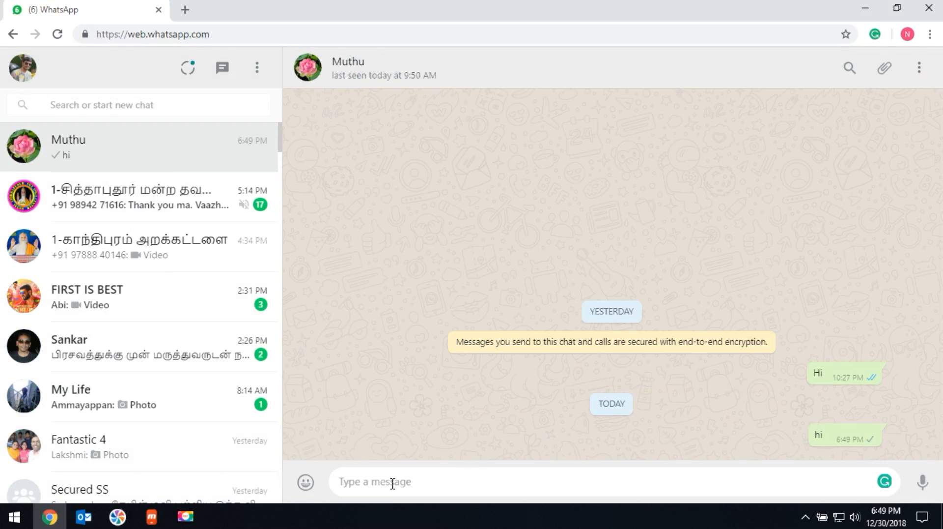